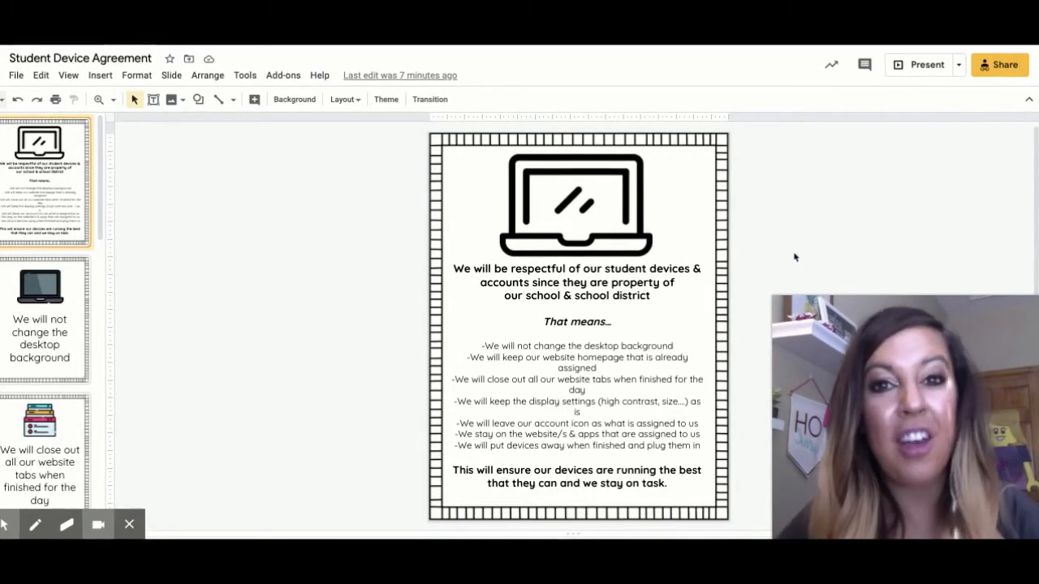
pyautogui.moveTo(819, 282)
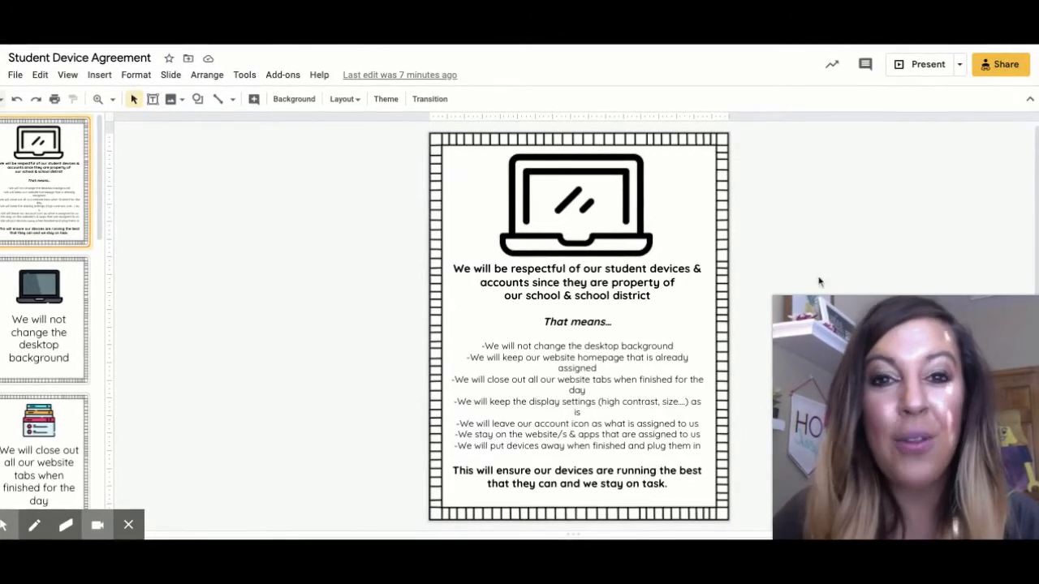
pyautogui.moveTo(267, 268)
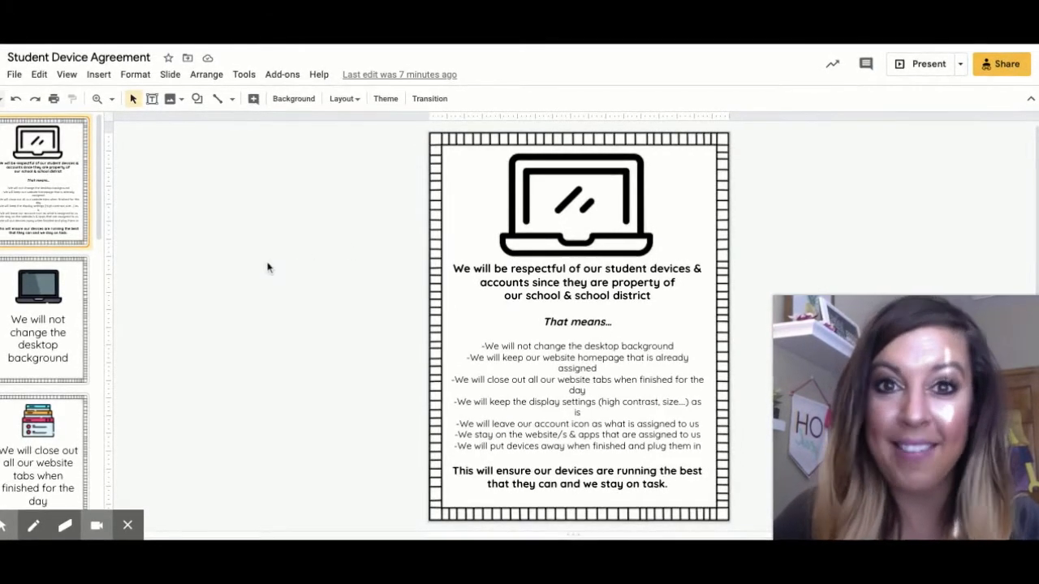
# Open slide 2, 'We will not change the desktop background.'.
pyautogui.click(45, 317)
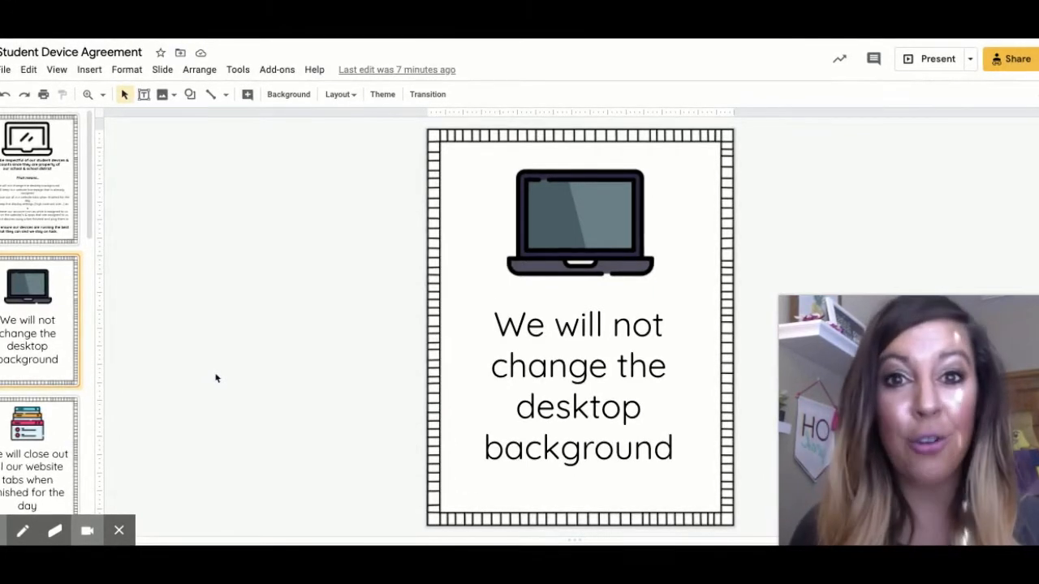
# Open slide 4, 'We will keep our website homepage that is already assigned.'.
pyautogui.click(32, 438)
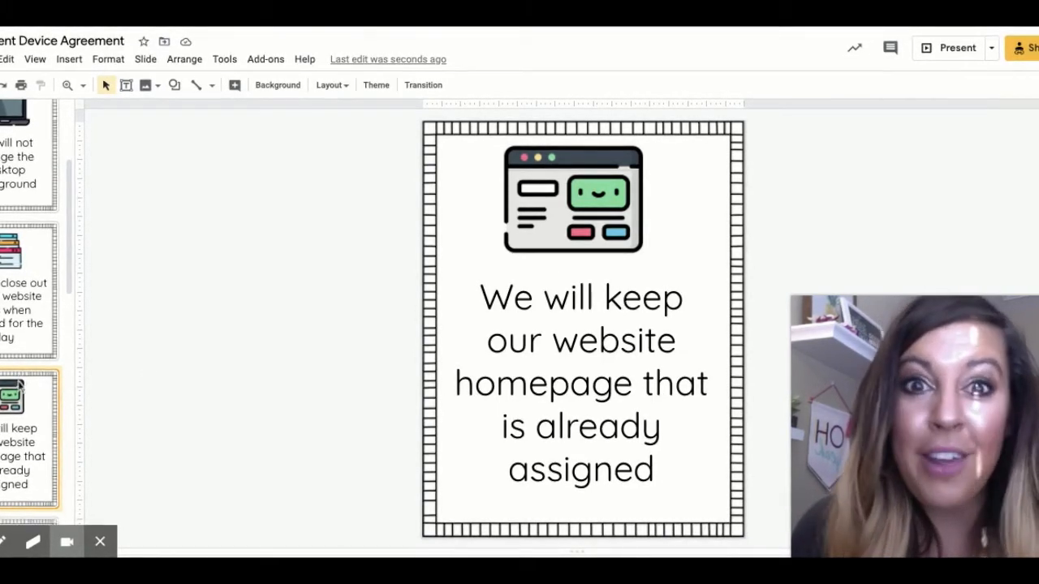
# Scroll the filmstrip to slide 5, the gears slide about keeping display settings.
pyautogui.scroll(-3)
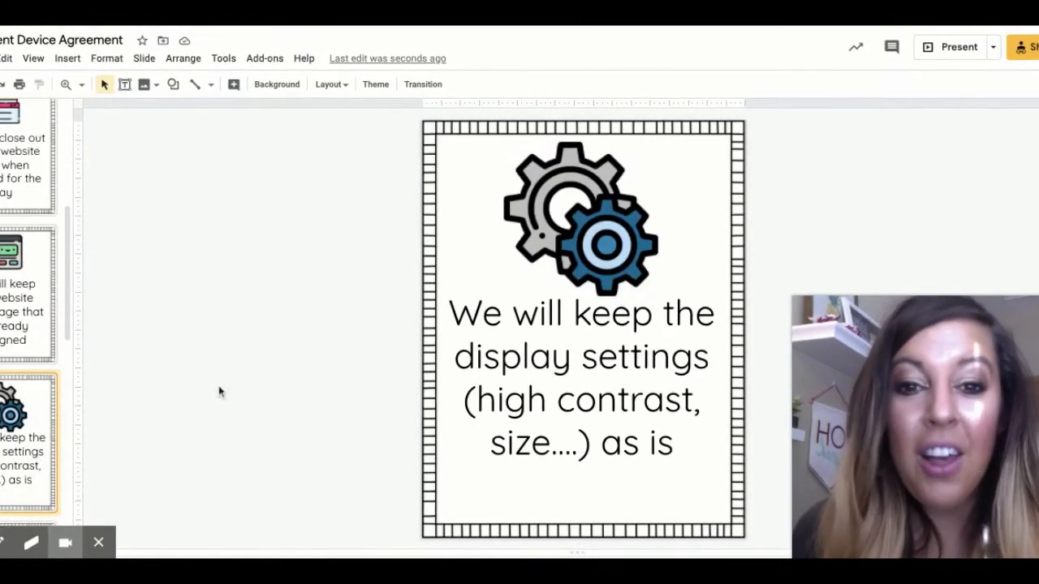
pyautogui.moveTo(211, 385)
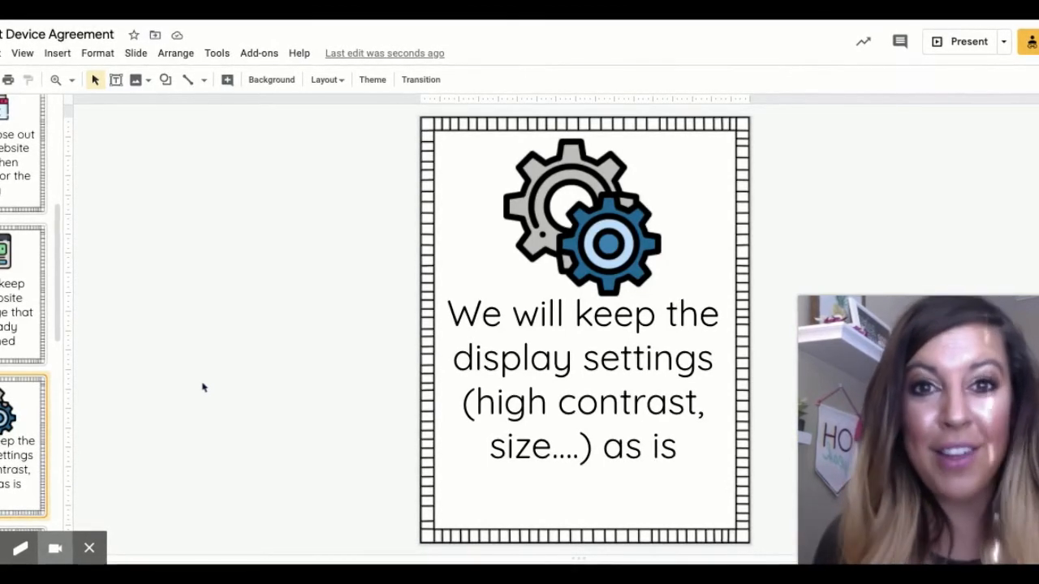
# Scroll the filmstrip to the cable slide about putting devices away and plugging in.
pyautogui.scroll(-3)
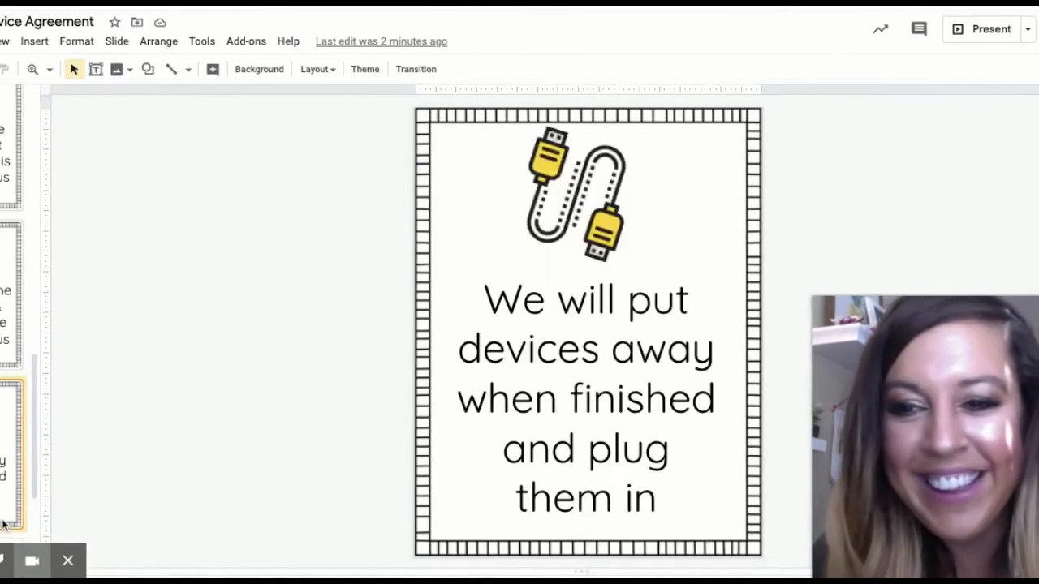
pyautogui.moveTo(67, 468)
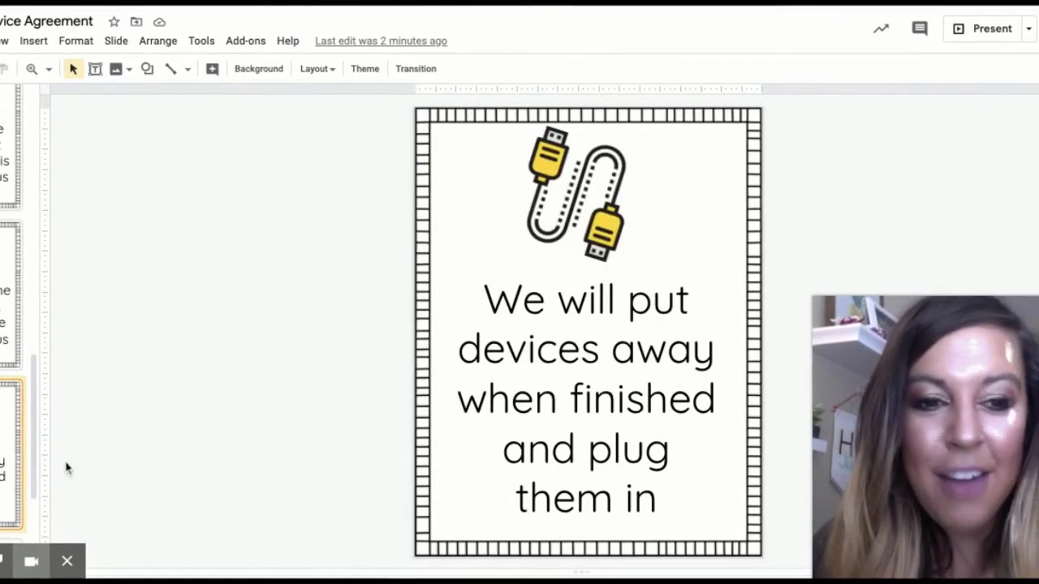